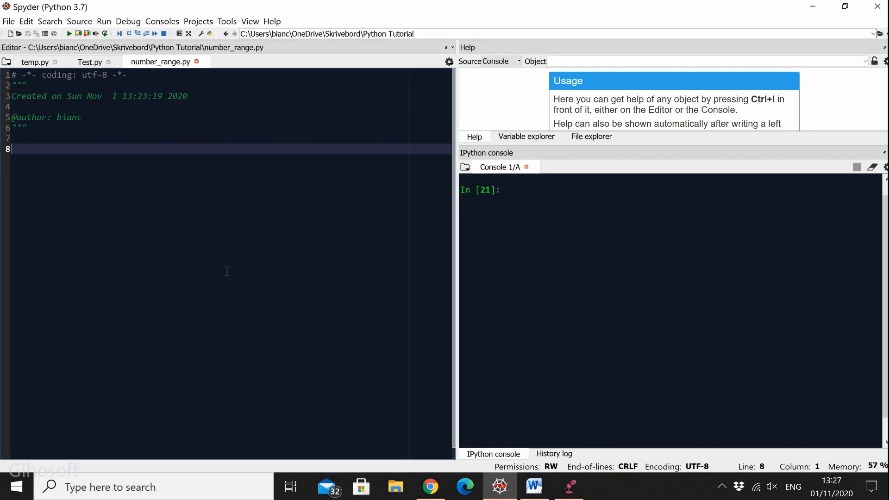
{"action": "mouse_move", "coordinate": [725, 259]}
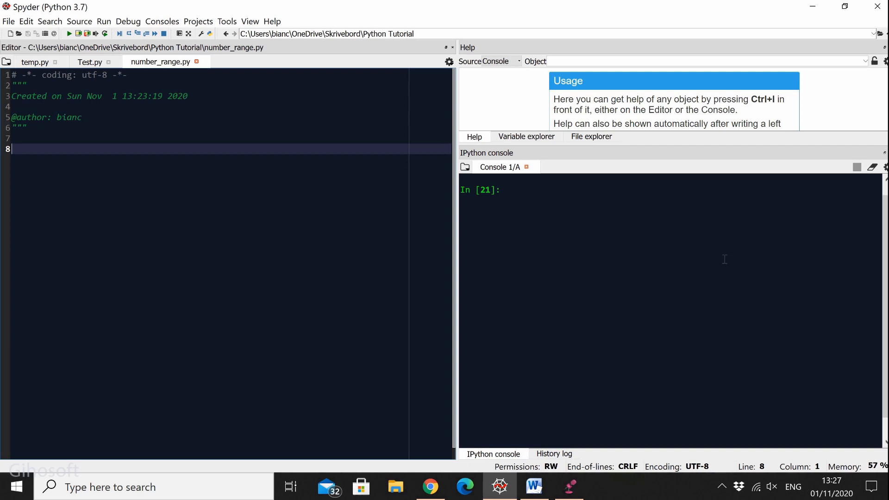
{"action": "mouse_move", "coordinate": [560, 263]}
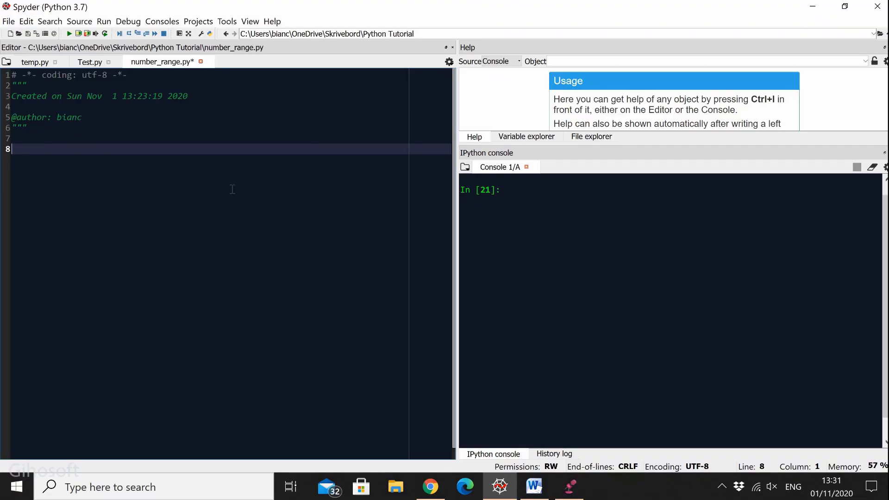
{"action": "mouse_move", "coordinate": [124, 149]}
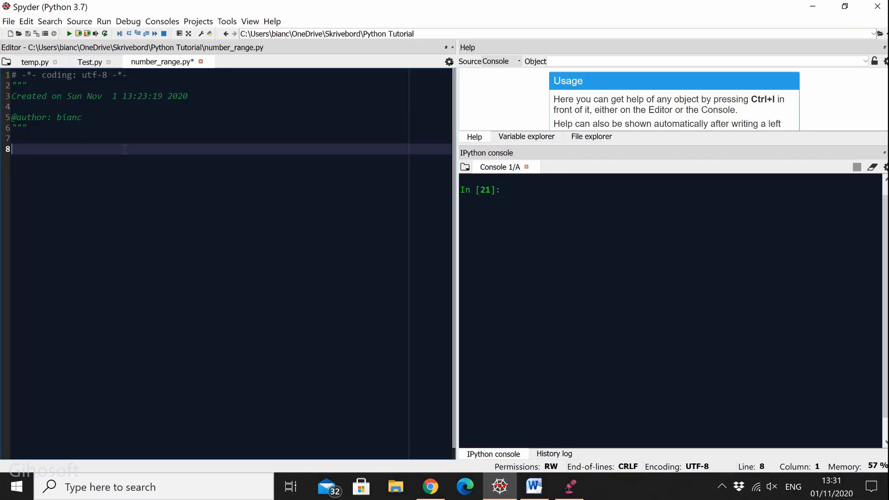
Write the header def range_check(i): on line 8 and start its indented body.
{"action": "type", "text": "def"}
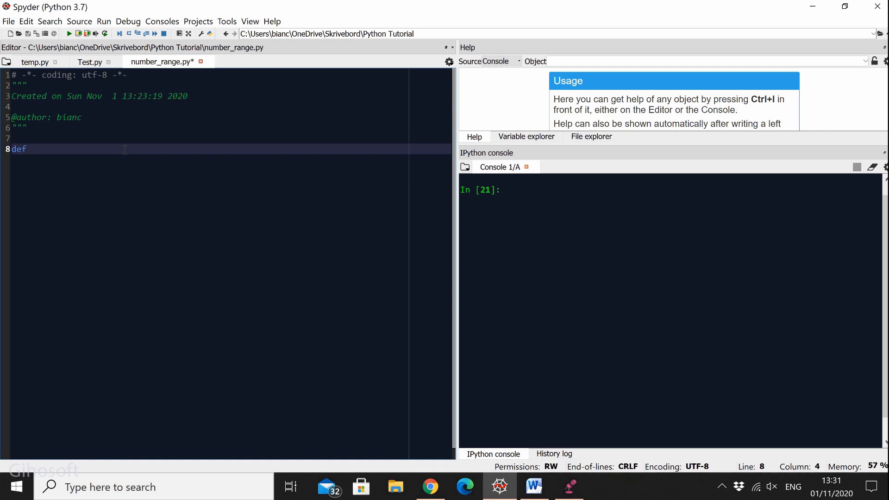
{"action": "type", "text": "ran"}
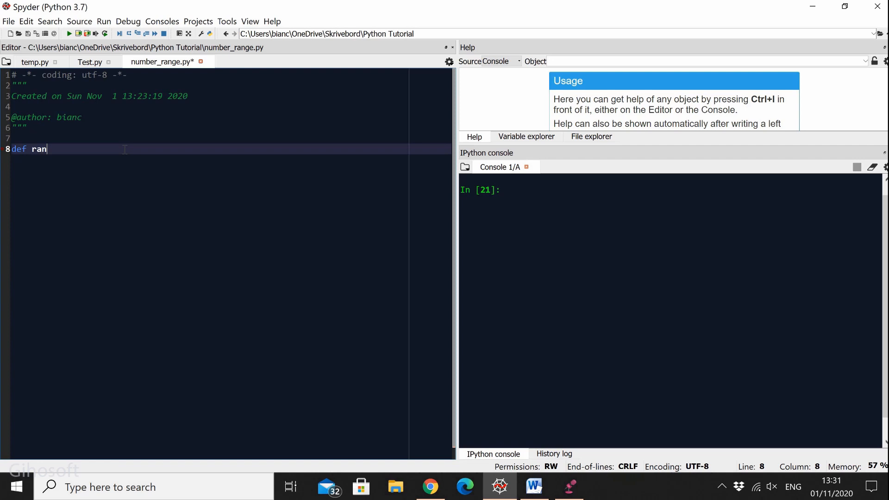
{"action": "type", "text": "ge_chec"}
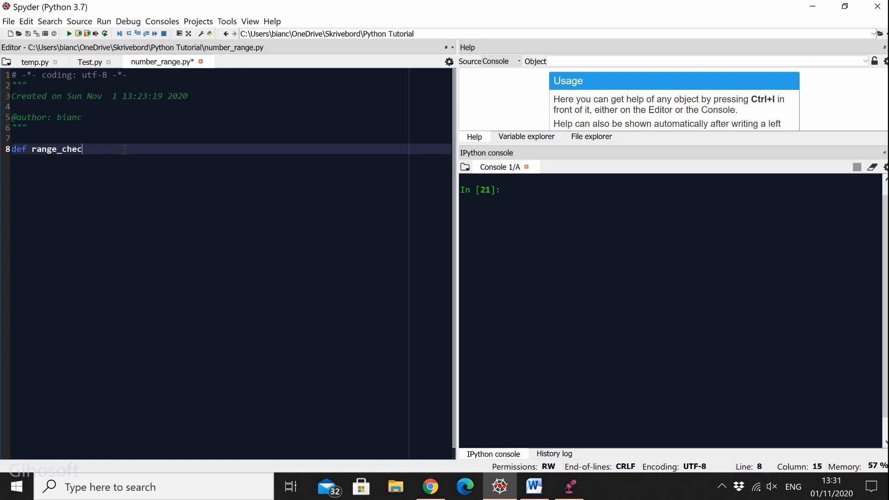
{"action": "type", "text": "k()"}
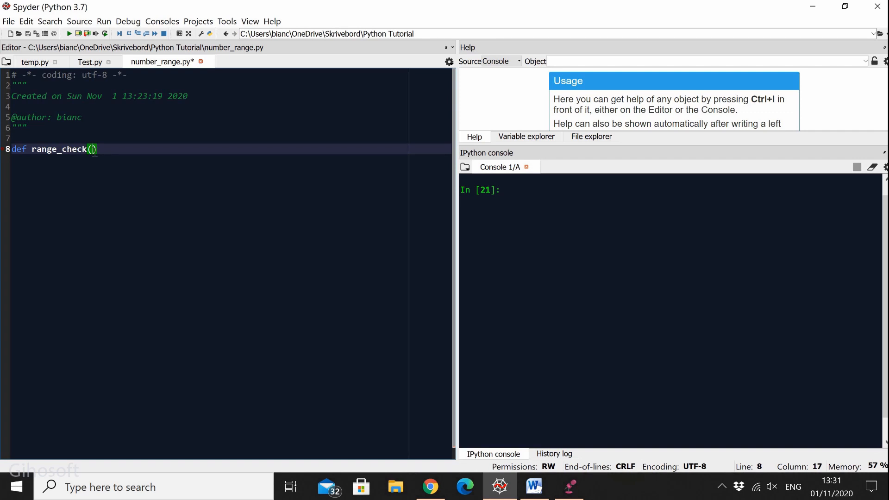
{"action": "type", "text": "i):"}
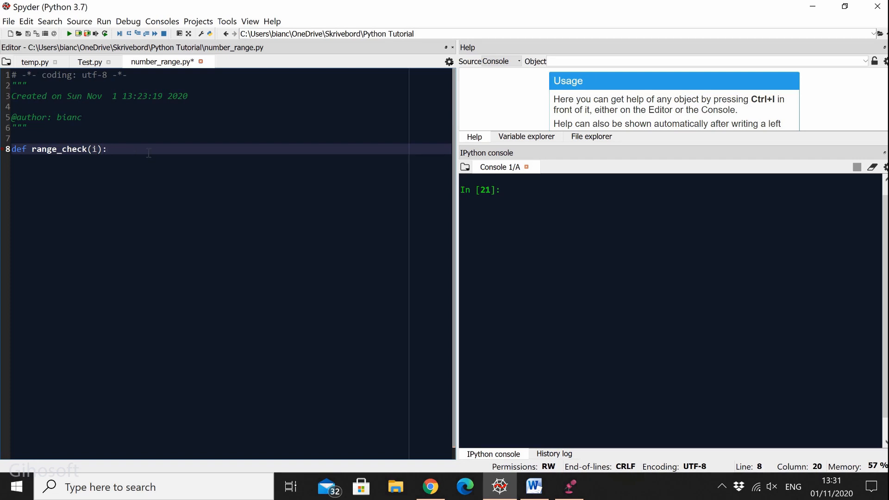
{"action": "key", "text": "Return"}
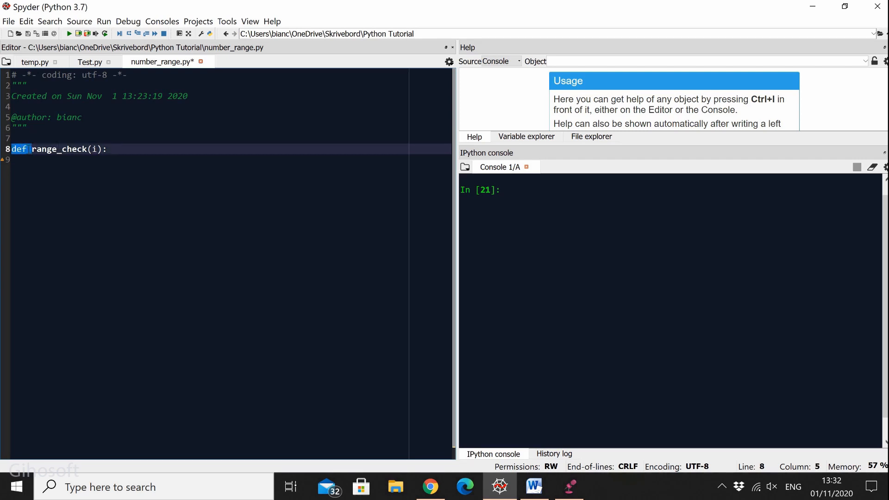
{"action": "double_click", "coordinate": [58, 148]}
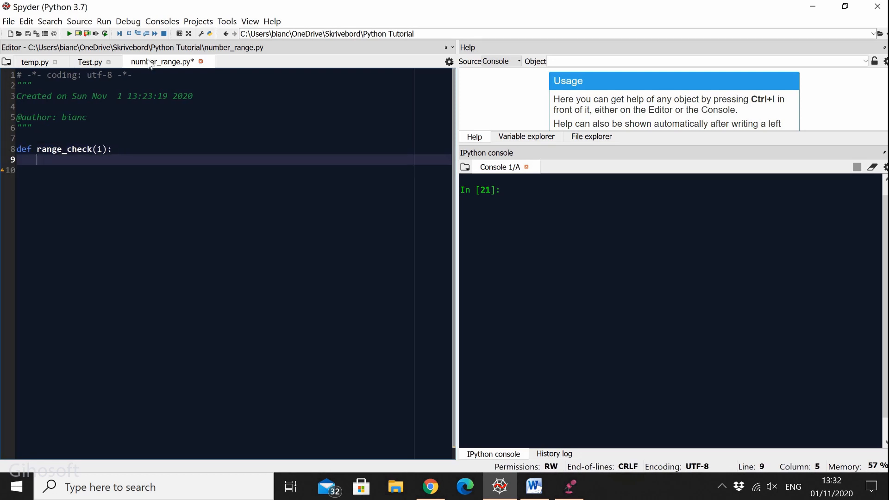
Add the condition if i in range(10,22): and move to the indented line below.
{"action": "type", "text": "if"}
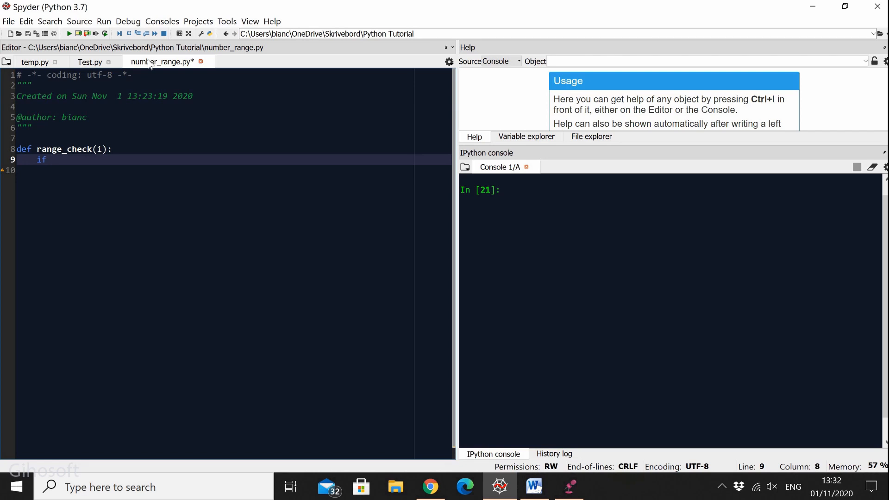
{"action": "type", "text": "i in rs"}
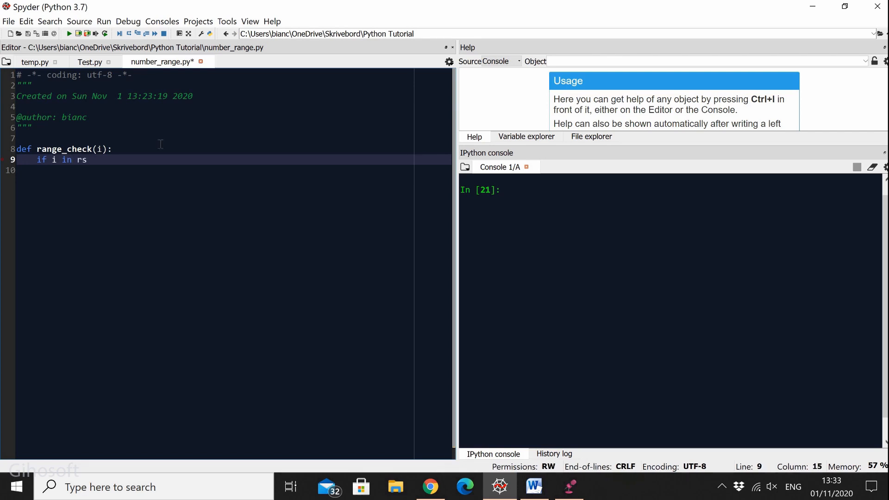
{"action": "type", "text": "ange()"}
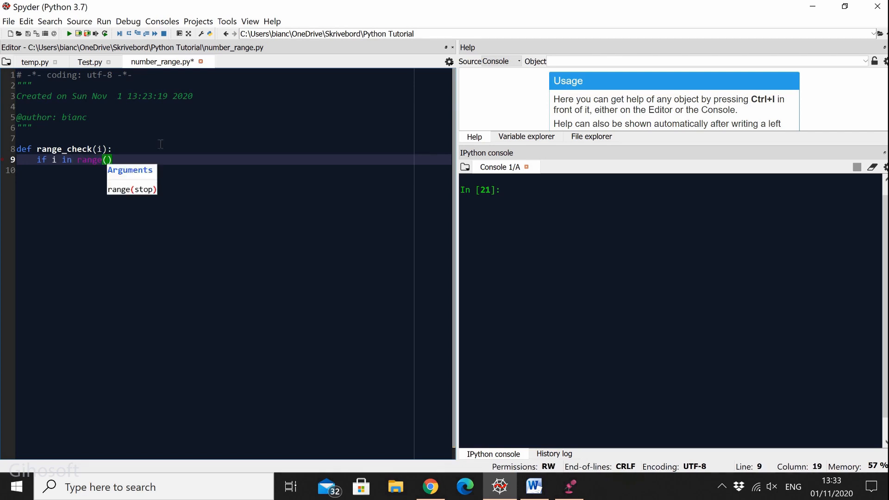
{"action": "type", "text": "10,22"}
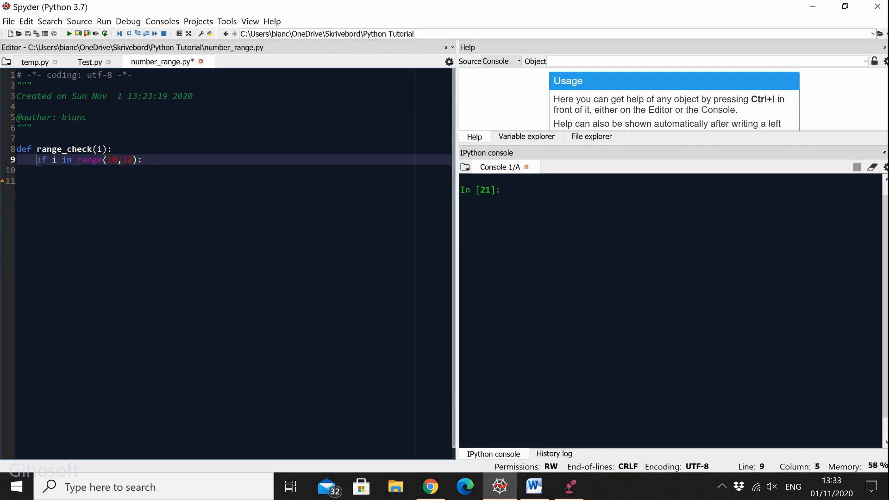
{"action": "key", "text": "Left"}
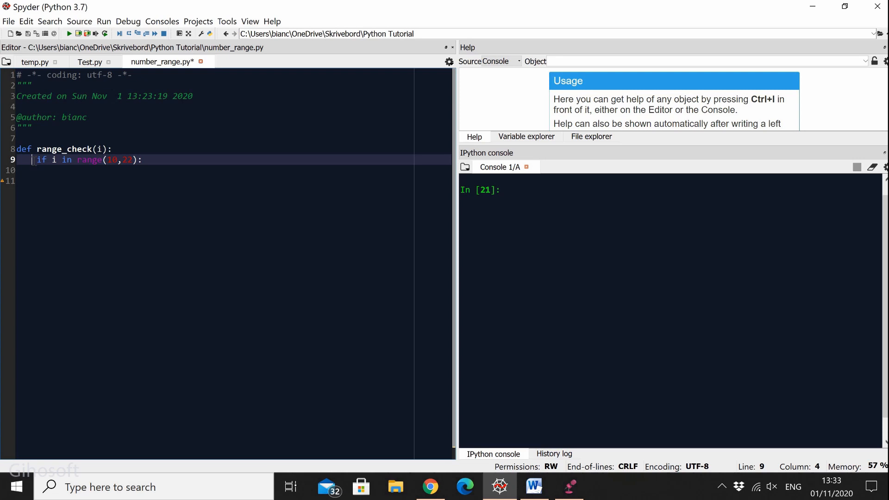
{"action": "left_click_drag", "start_coordinate": [32, 159], "coordinate": [57, 159]}
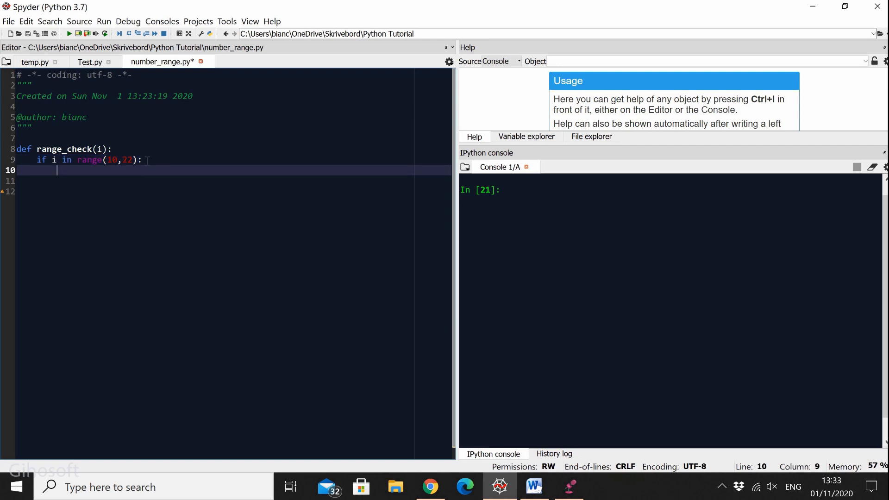
Write print(i,"is in range") and an else branch printing "The number is not in range".
{"action": "type", "text": "prin"}
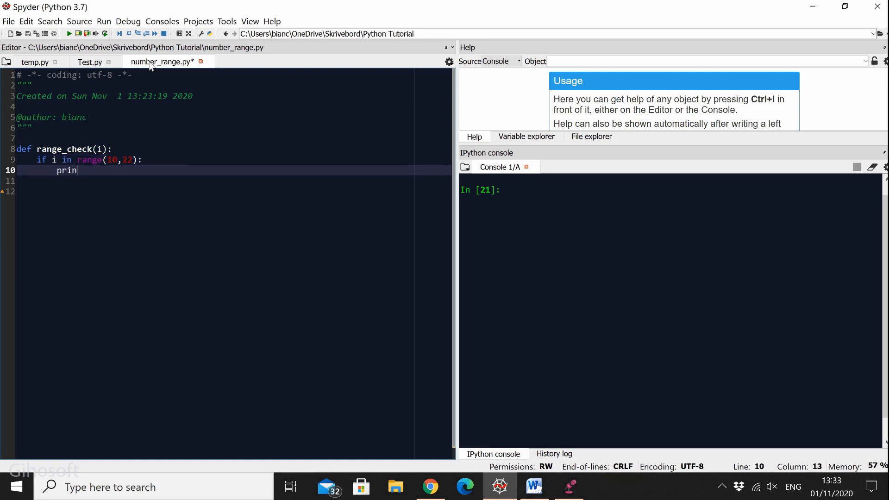
{"action": "type", "text": "t(i"}
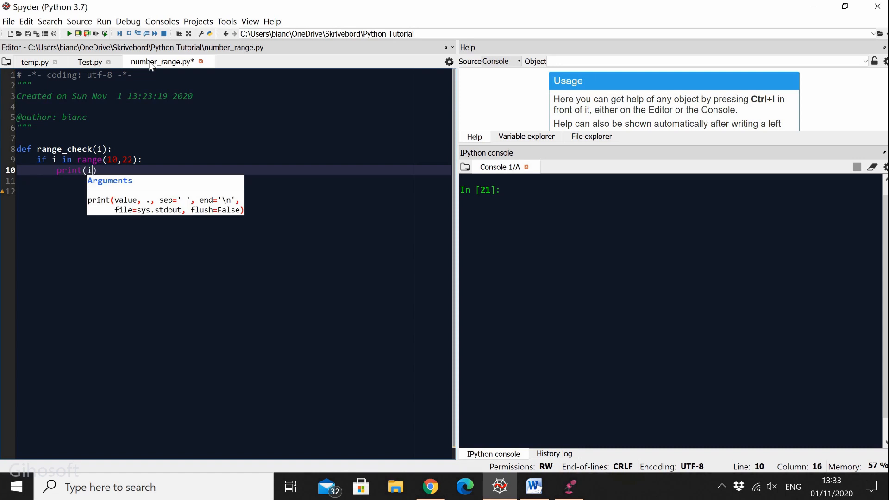
{"action": "type", "text": ","}
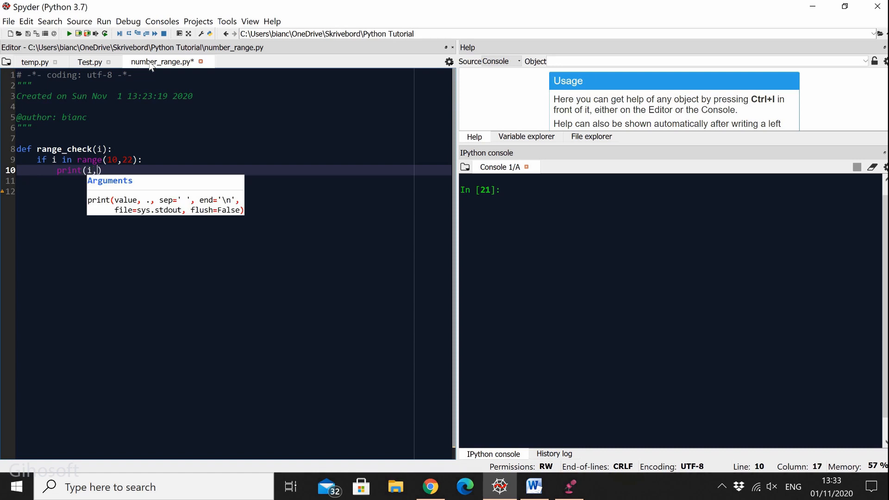
{"action": "type", "text": "\"is \""}
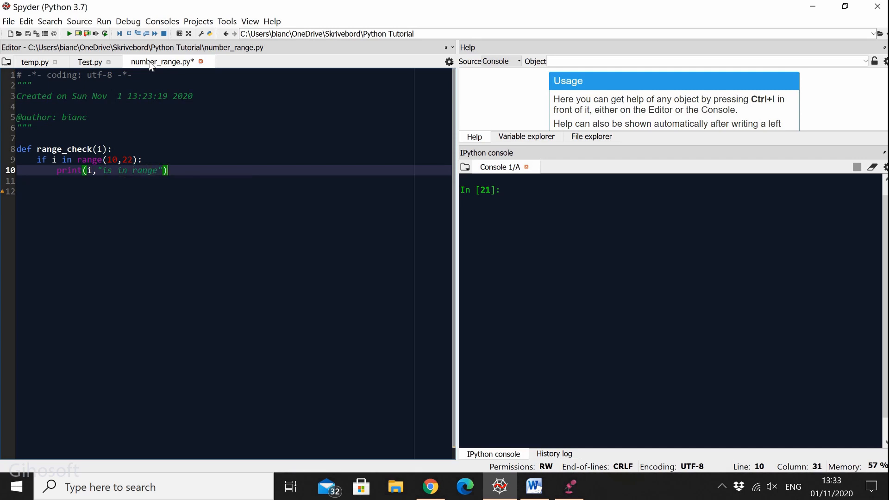
{"action": "type", "text": "e"}
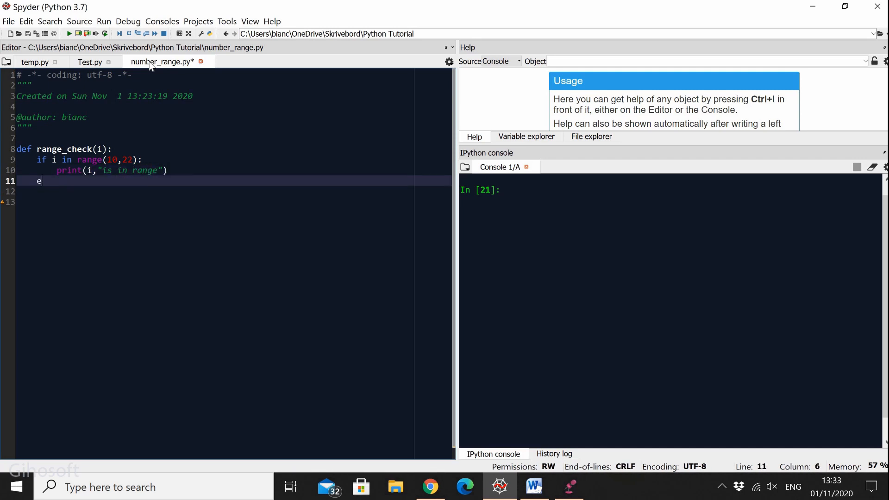
{"action": "type", "text": "lse:"}
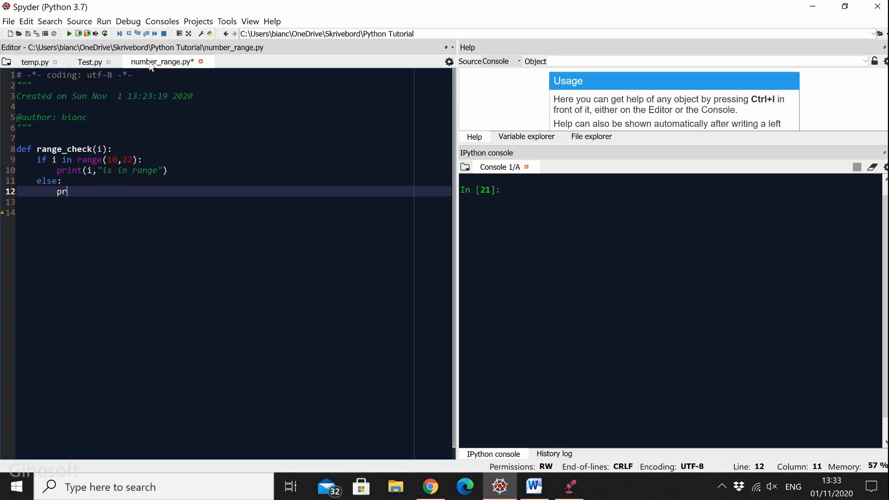
{"action": "type", "text": "int(\"T"}
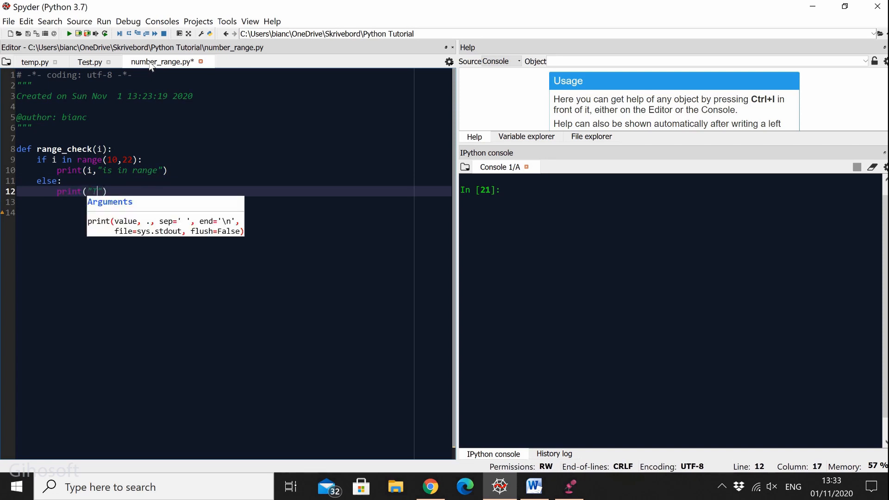
{"action": "type", "text": "he number is not in"}
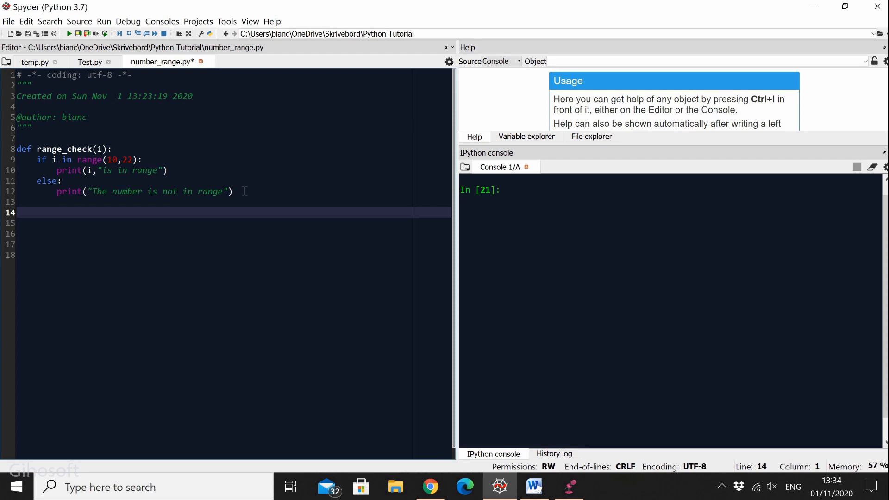
Add a range_check(14) call below the function and run the script.
{"action": "type", "text": "ran"}
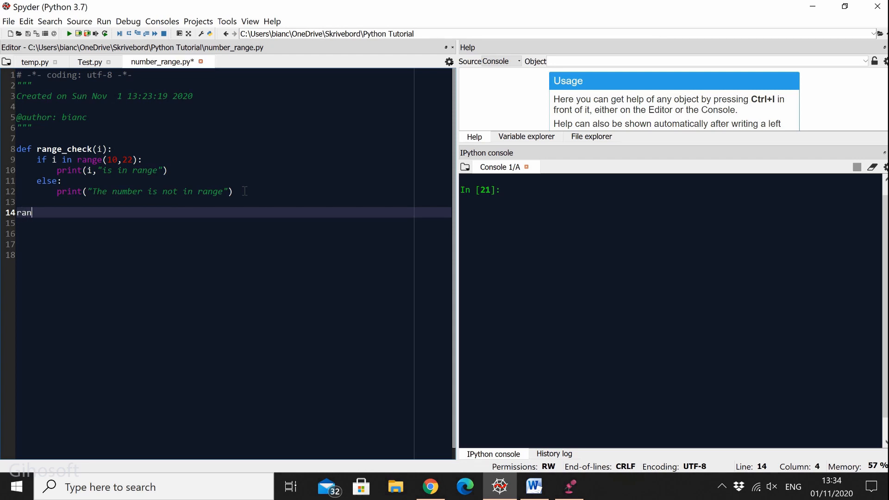
{"action": "type", "text": "ge_check(14"}
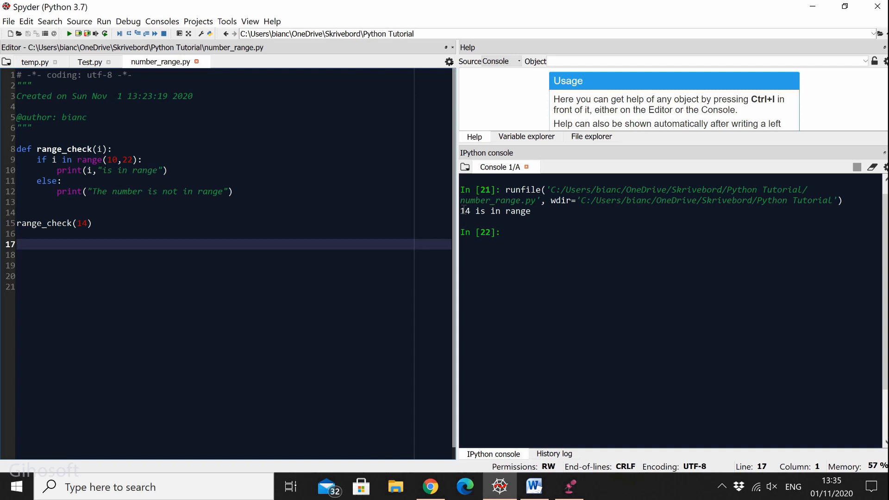
{"action": "mouse_move", "coordinate": [535, 211]}
{"action": "type", "text": "8"}
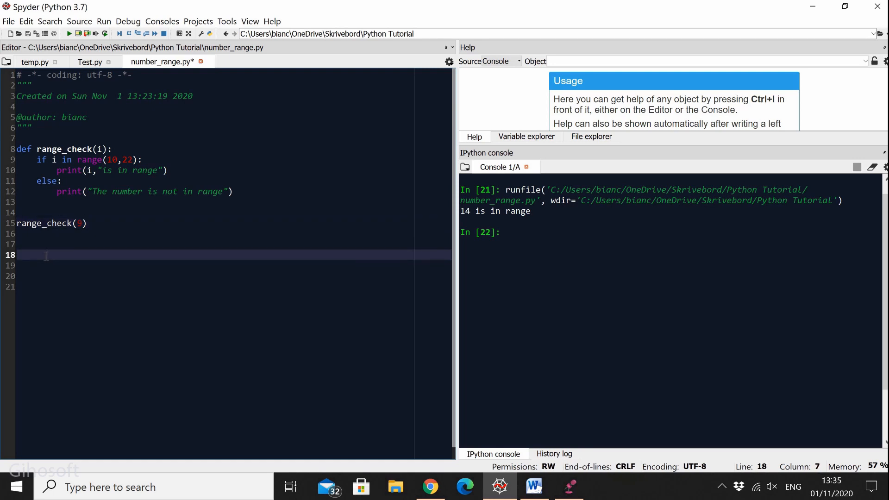
Rerun the script with an out-of-range argument to get "The number is not in range".
{"action": "key", "text": "F5"}
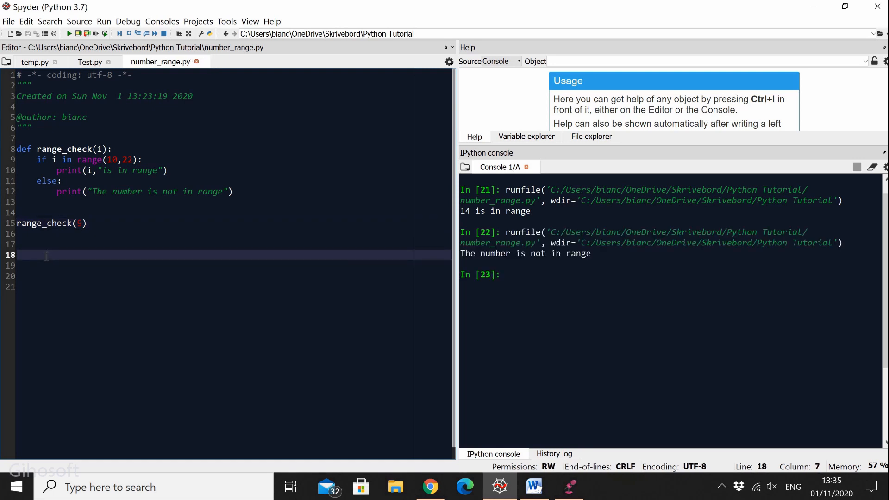